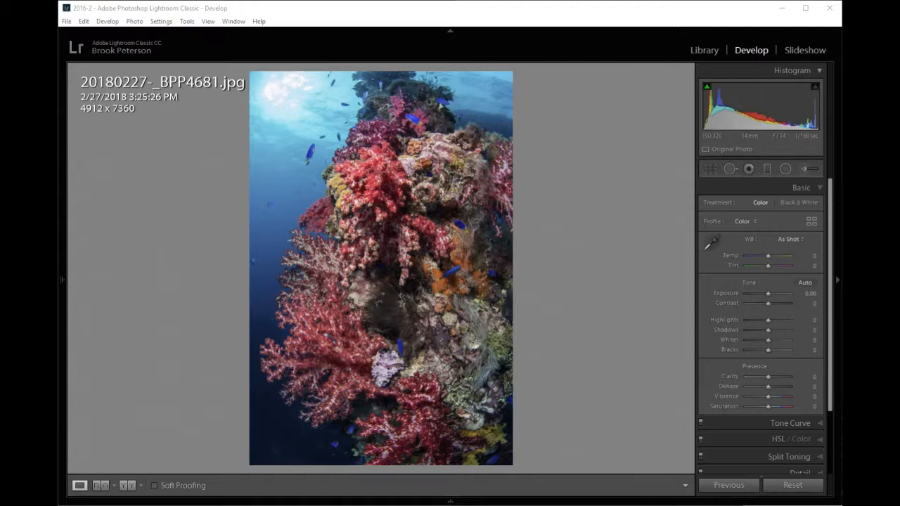
{"action": "mouse_move", "coordinate": [720, 139]}
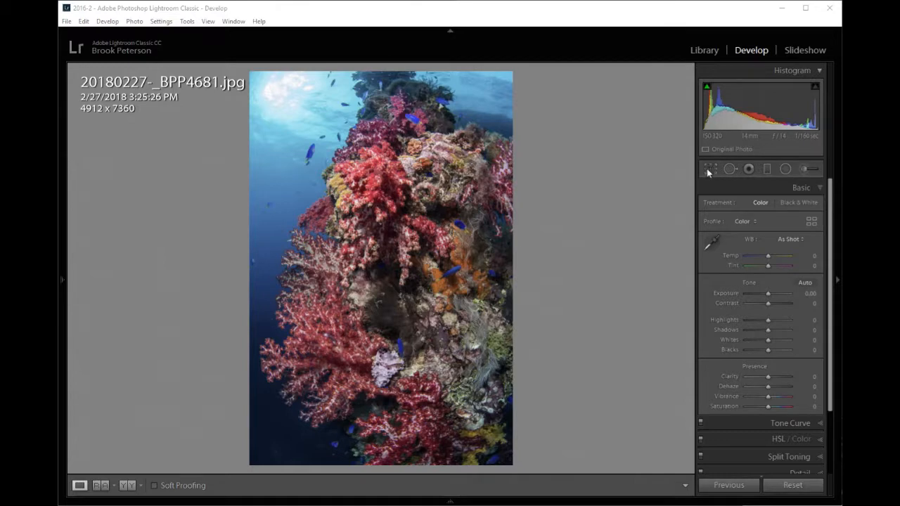
{"action": "mouse_move", "coordinate": [711, 175]}
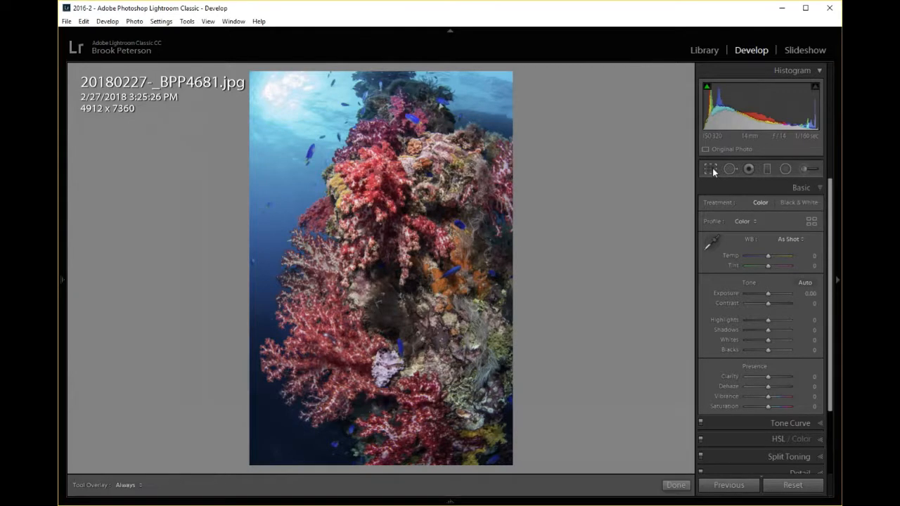
Step: Start the crop tool on the coral reef photo and show the aspect ratio presets
{"action": "left_click", "coordinate": [710, 169]}
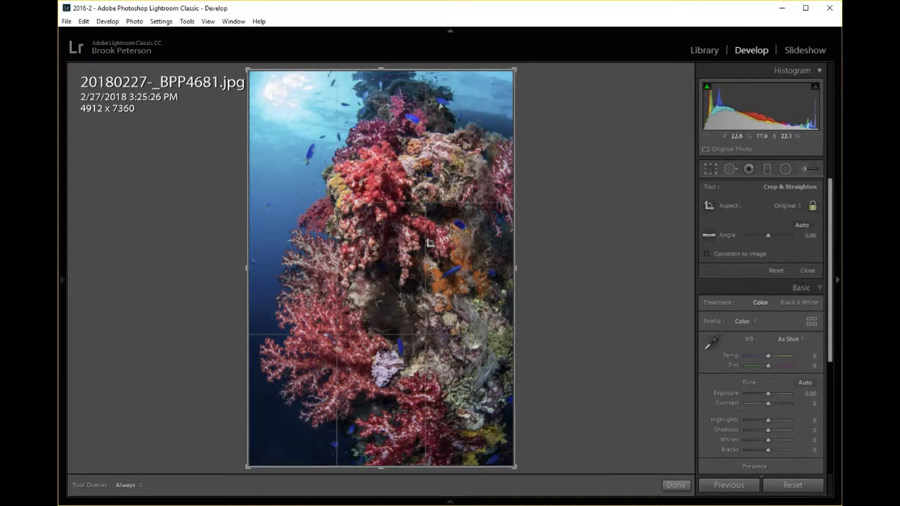
{"action": "mouse_move", "coordinate": [476, 256]}
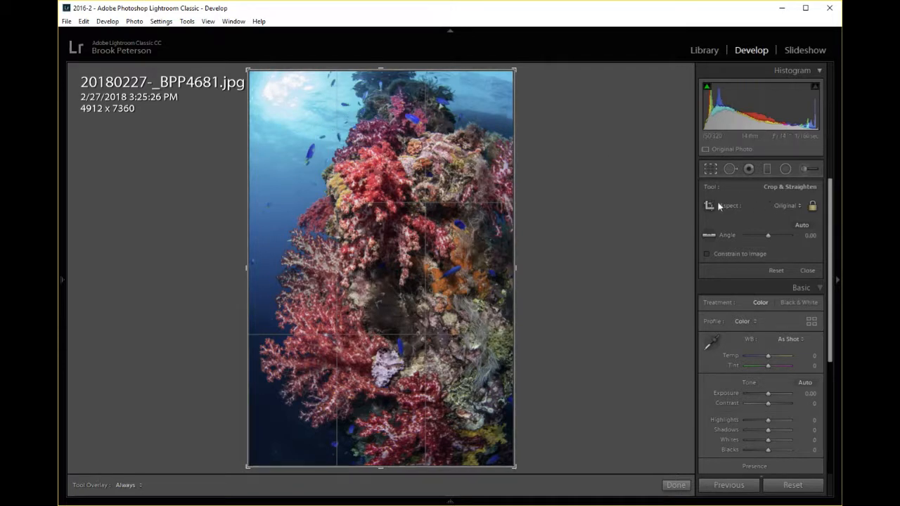
{"action": "mouse_move", "coordinate": [773, 202]}
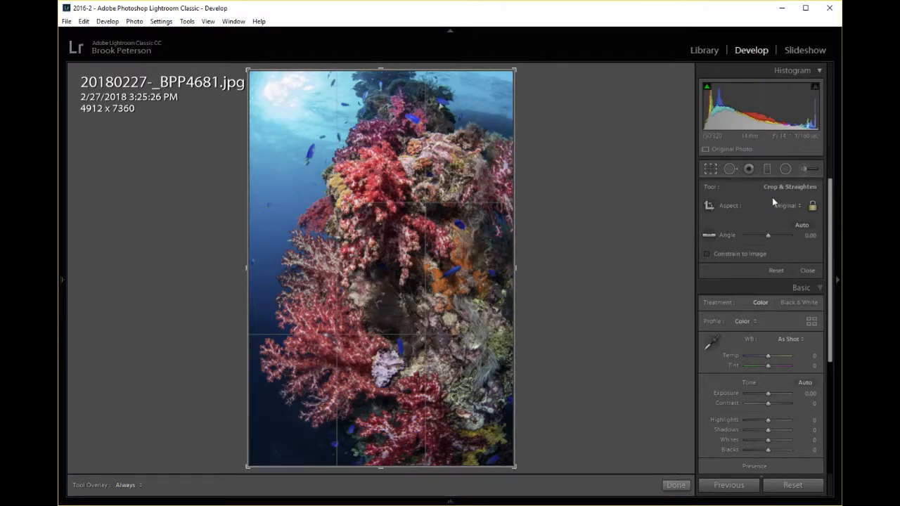
{"action": "mouse_move", "coordinate": [799, 194]}
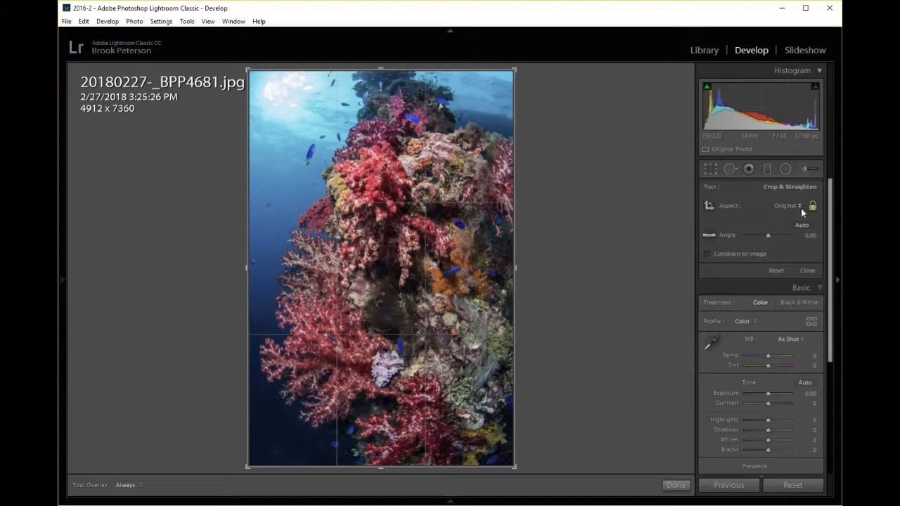
{"action": "left_click", "coordinate": [784, 206]}
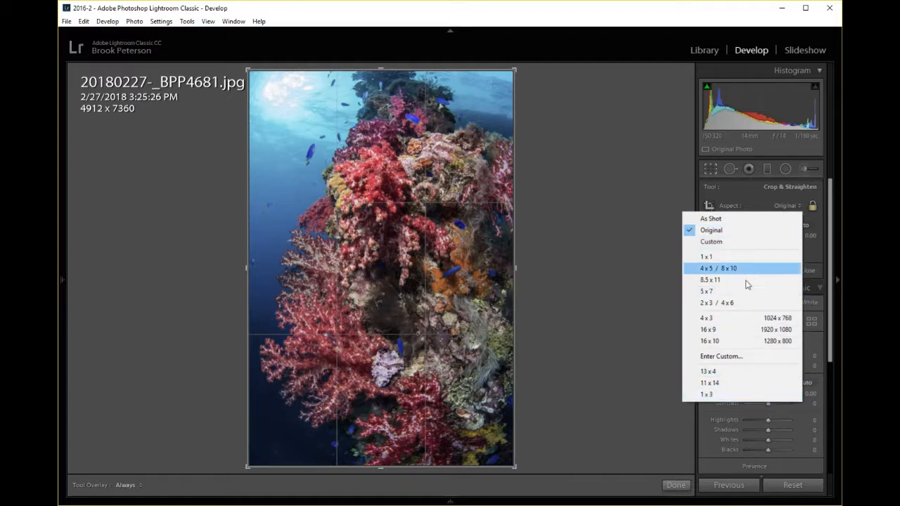
{"action": "mouse_move", "coordinate": [710, 383]}
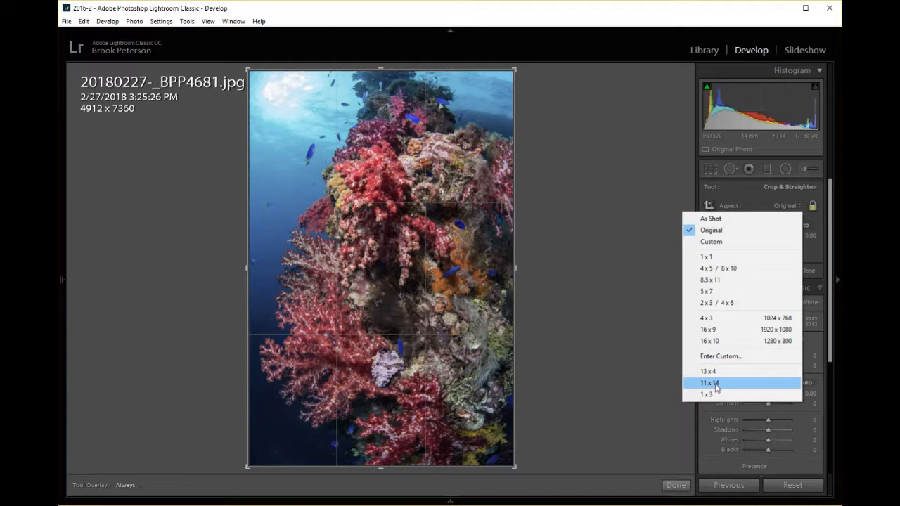
Step: Crop the coral reef photo to the 11 x 14 aspect ratio, leaving it 4912 x 6252
{"action": "left_click", "coordinate": [709, 382]}
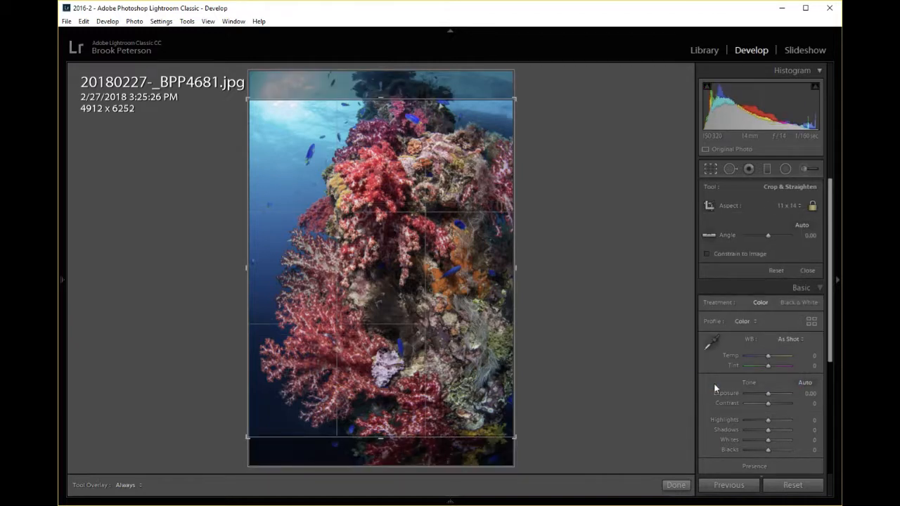
{"action": "mouse_move", "coordinate": [731, 352]}
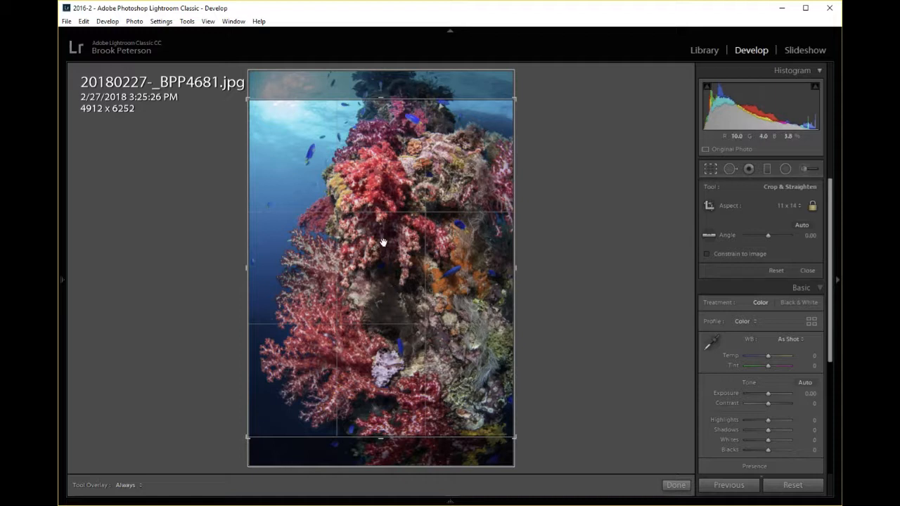
{"action": "mouse_move", "coordinate": [393, 262]}
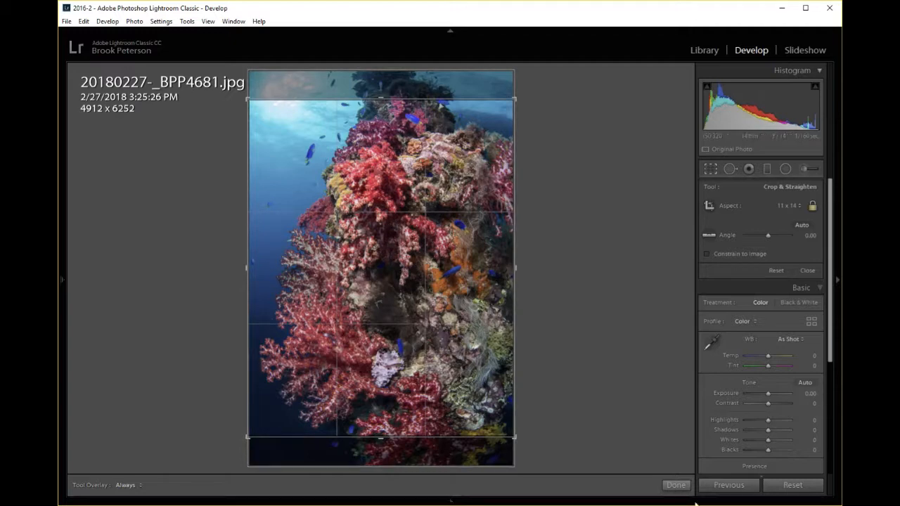
{"action": "left_click", "coordinate": [675, 485]}
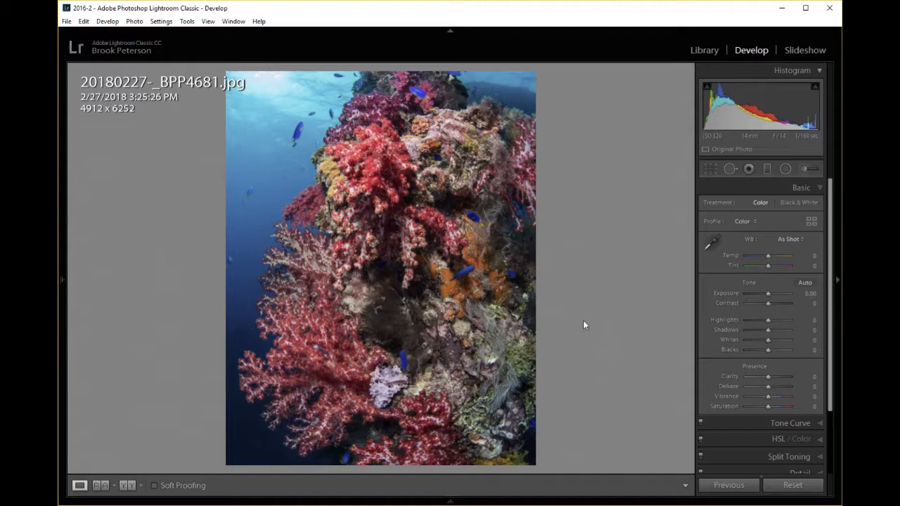
{"action": "mouse_move", "coordinate": [696, 63]}
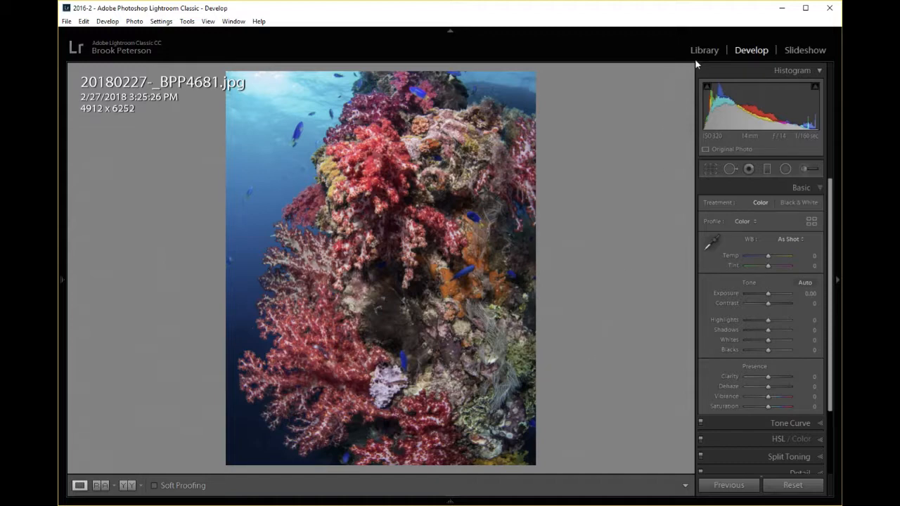
Step: Return to the Library and bring up the Export One File dialog for the cropped photo
{"action": "left_click", "coordinate": [703, 50]}
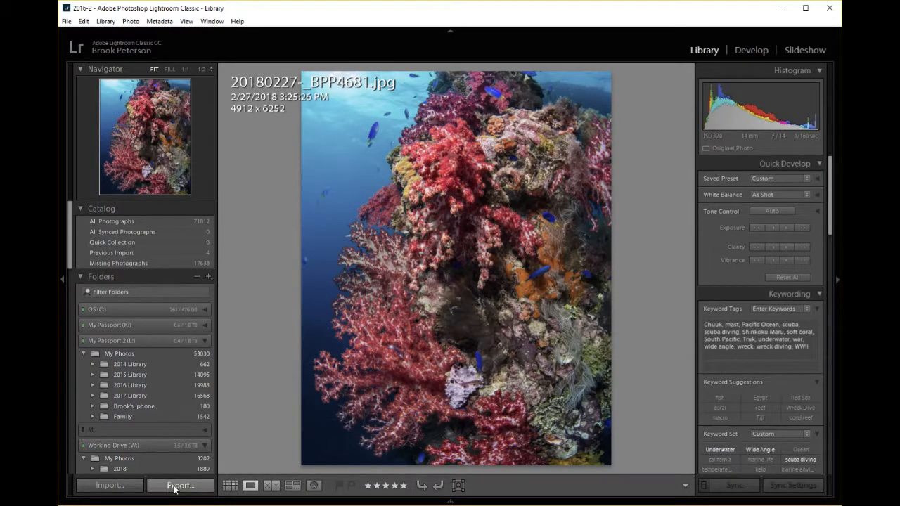
{"action": "left_click", "coordinate": [180, 485]}
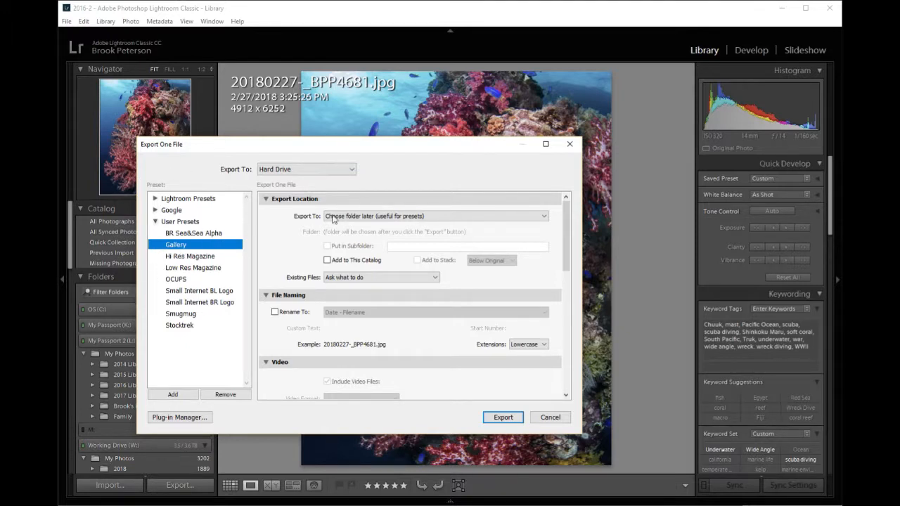
{"action": "mouse_move", "coordinate": [433, 301]}
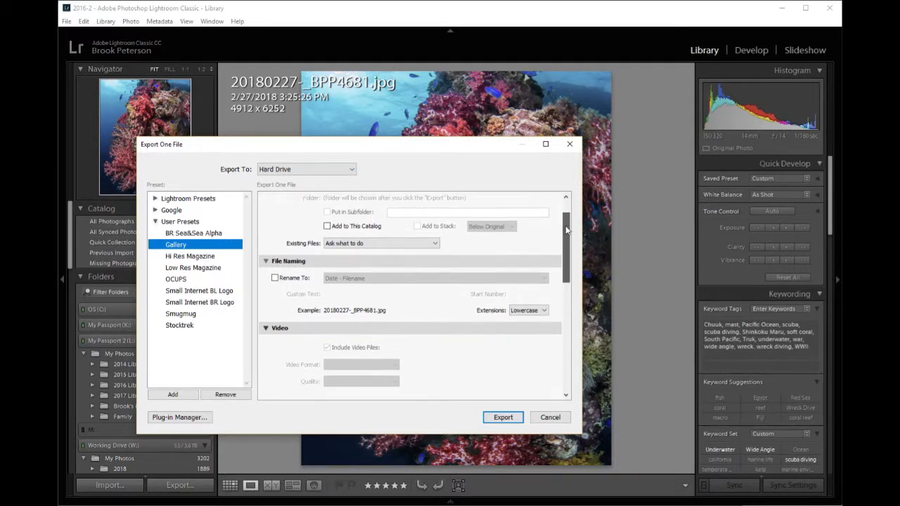
Step: In Image Sizing, enable Resize to Fit: Width & Height for the export
{"action": "scroll", "scroll_direction": "down", "scroll_amount": 3}
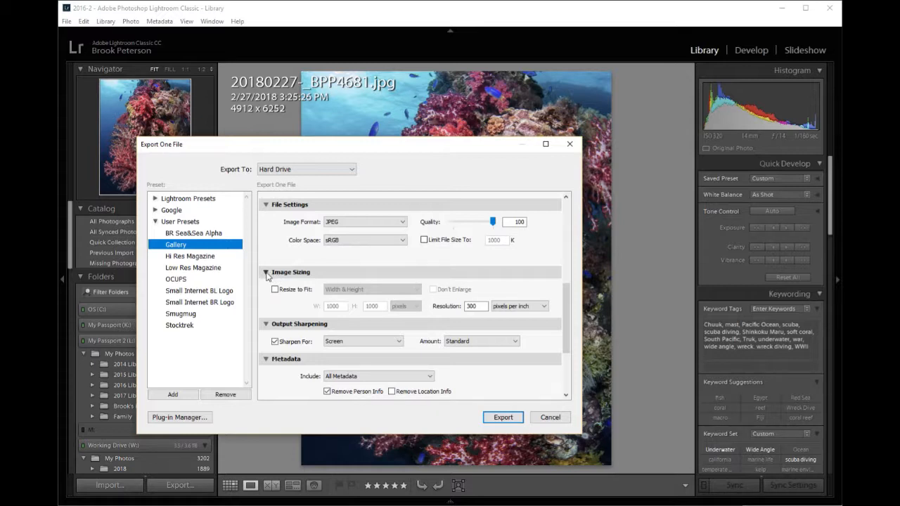
{"action": "left_click", "coordinate": [267, 273]}
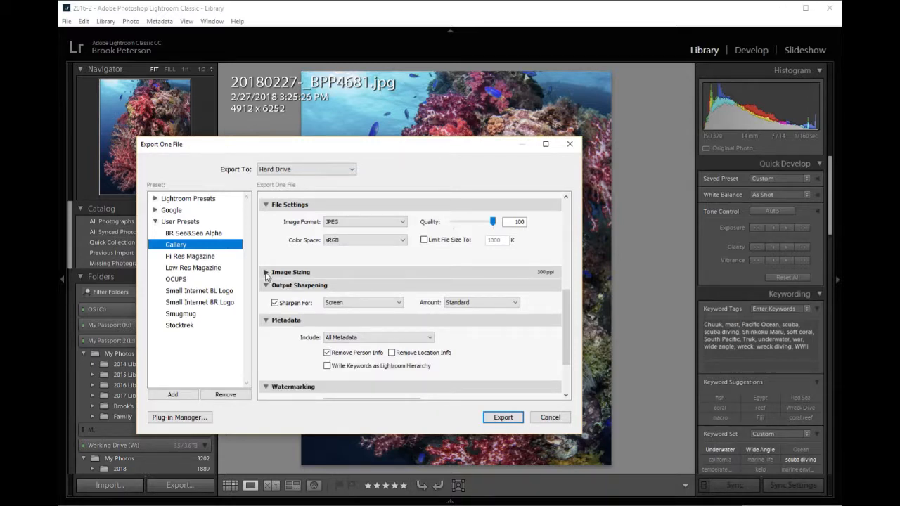
{"action": "left_click", "coordinate": [265, 273]}
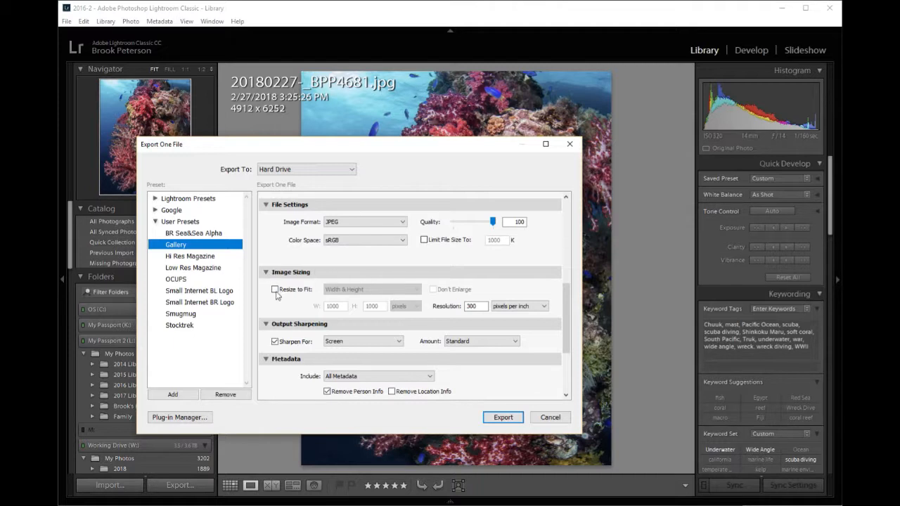
{"action": "left_click", "coordinate": [275, 289]}
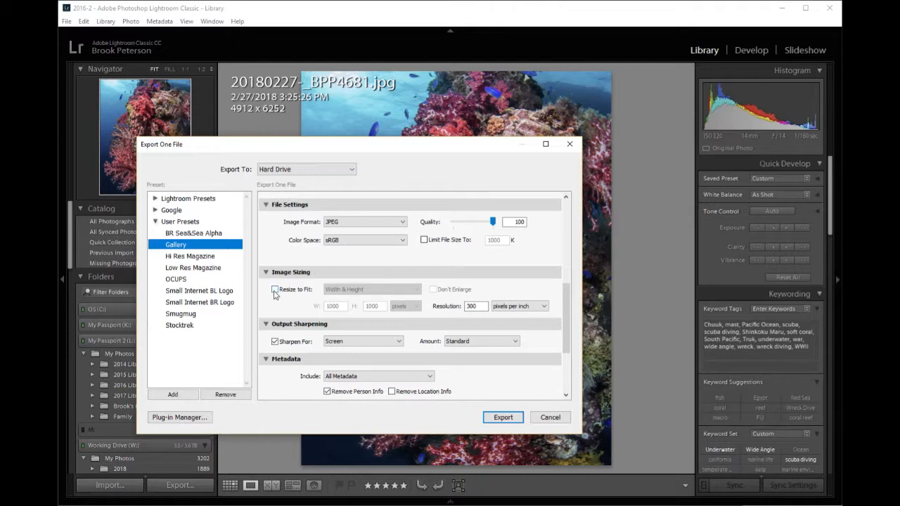
{"action": "left_click", "coordinate": [275, 290]}
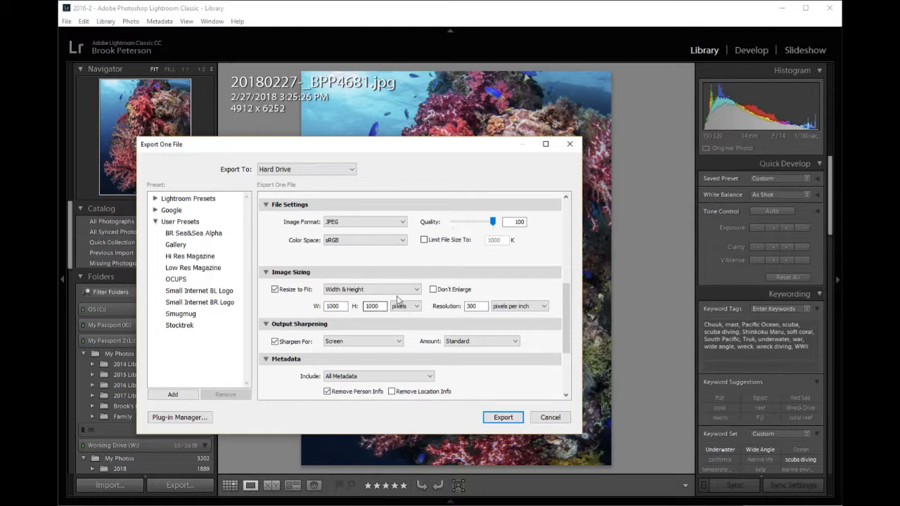
Step: Set the export size to 11 x 14 inches at 320 pixels per inch
{"action": "left_click", "coordinate": [405, 306]}
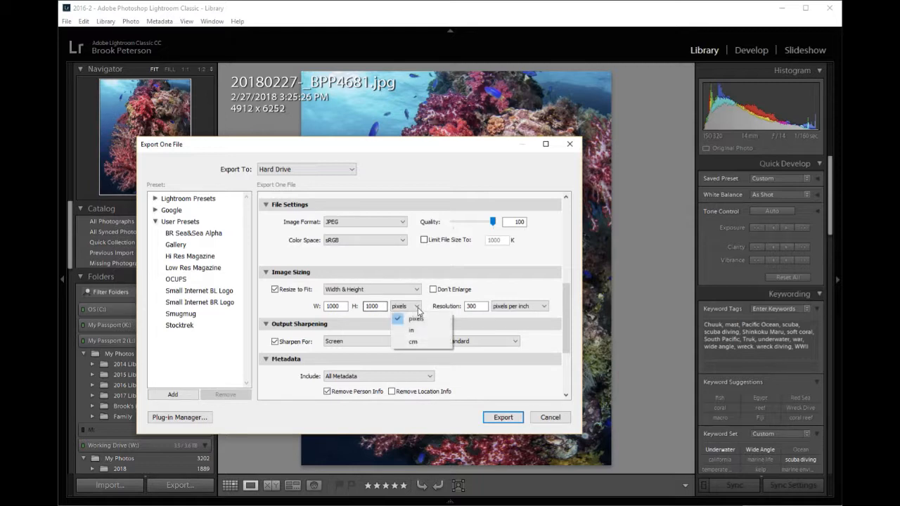
{"action": "left_click", "coordinate": [411, 329]}
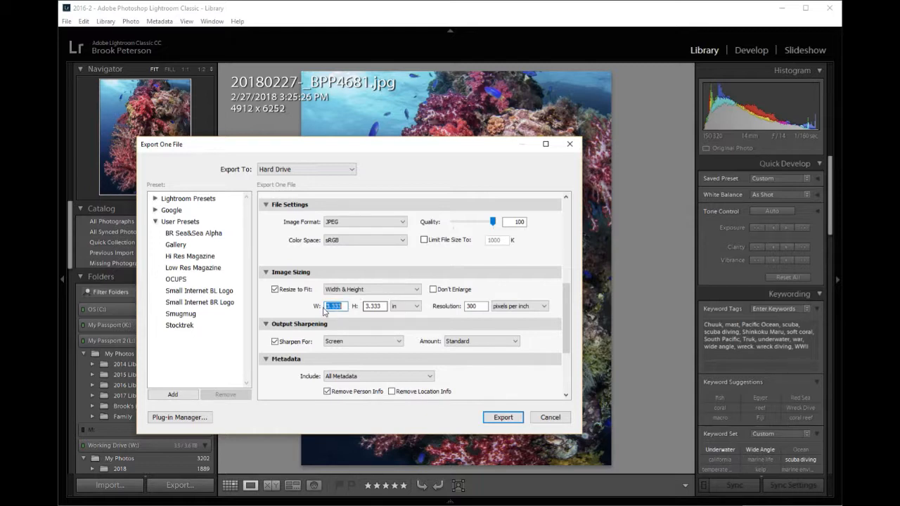
{"action": "type", "text": "11.000"}
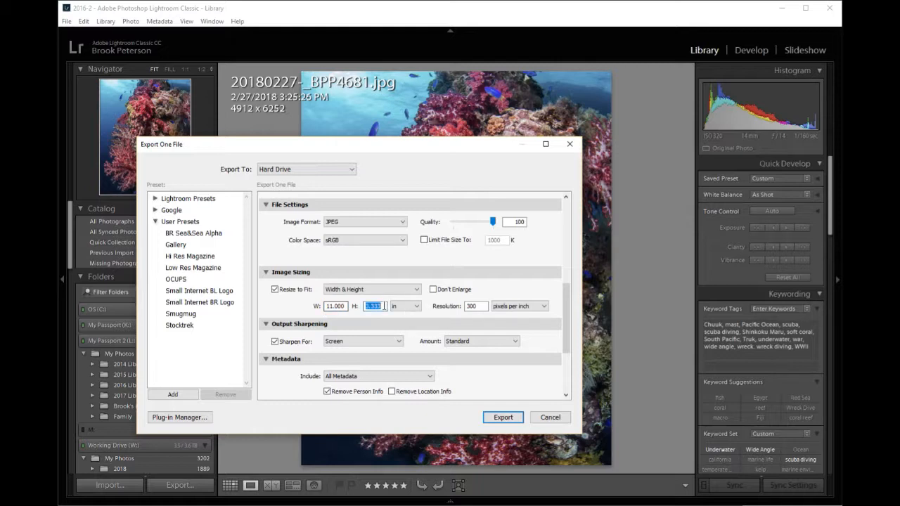
{"action": "type", "text": "14.000"}
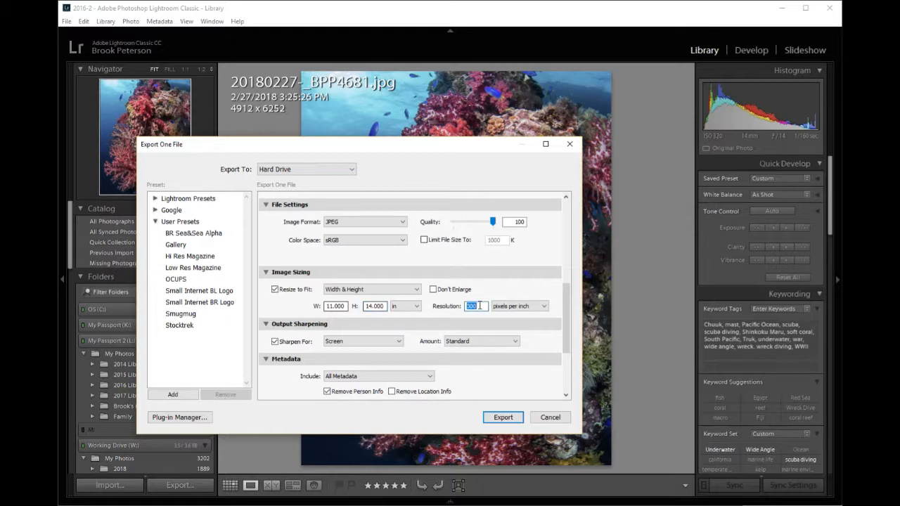
{"action": "type", "text": "320"}
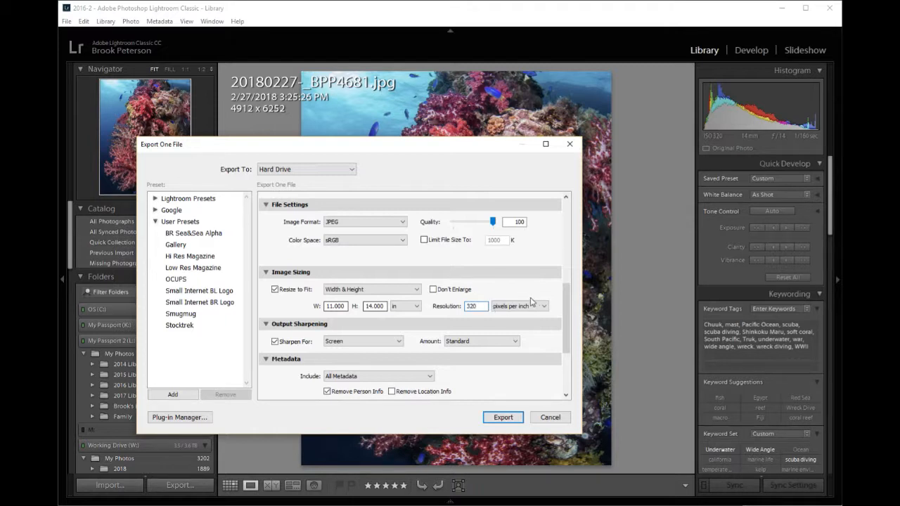
{"action": "mouse_move", "coordinate": [348, 291]}
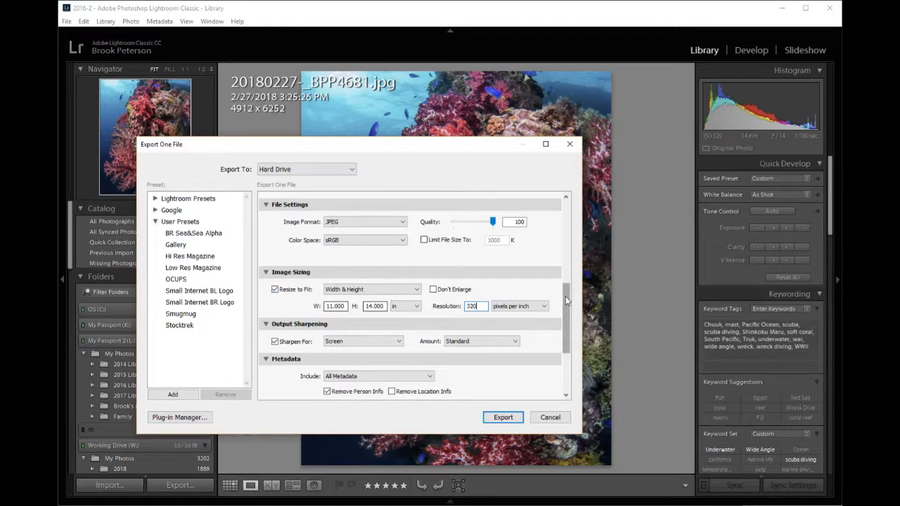
Step: Export the photo, choosing the 2018 folder under My Photos as destination
{"action": "scroll", "scroll_direction": "down", "scroll_amount": 3}
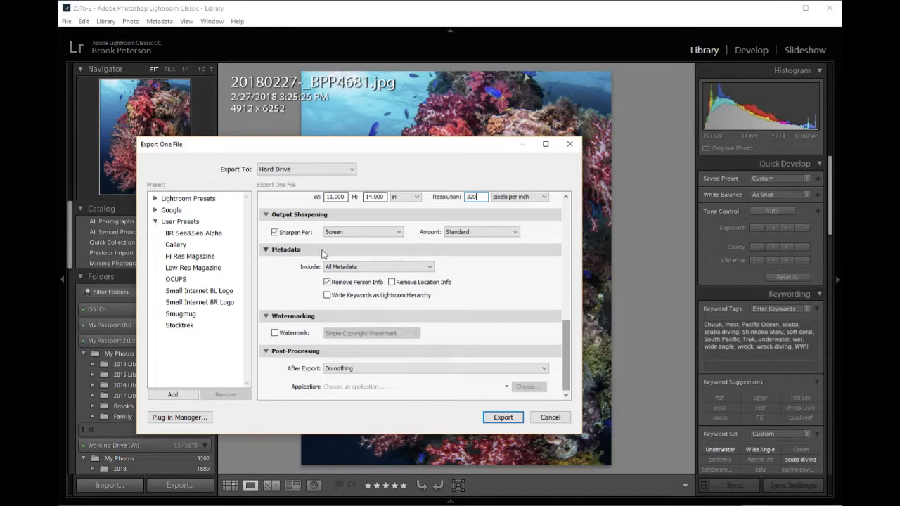
{"action": "mouse_move", "coordinate": [518, 391]}
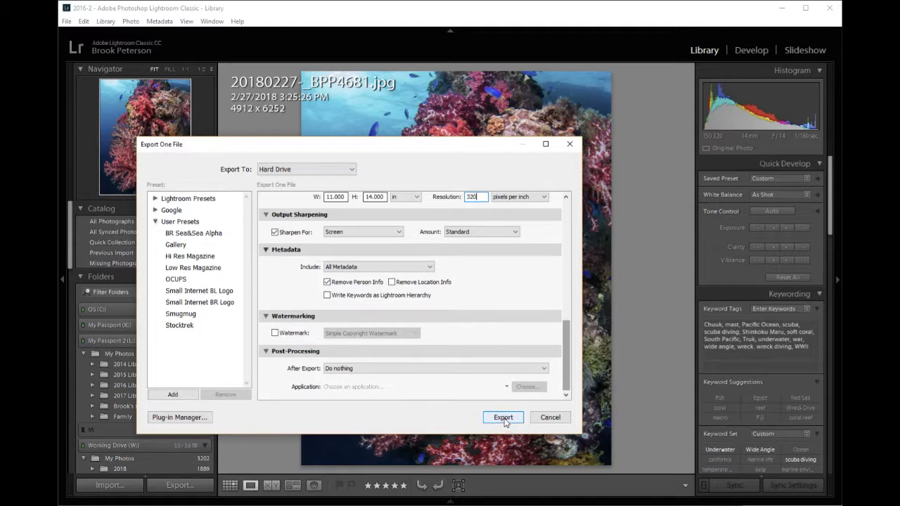
{"action": "left_click", "coordinate": [504, 416]}
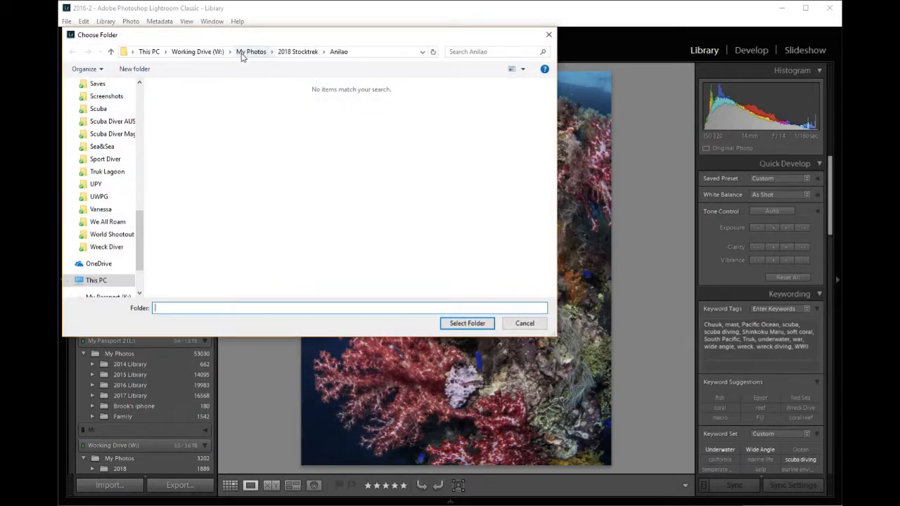
{"action": "left_click", "coordinate": [251, 51]}
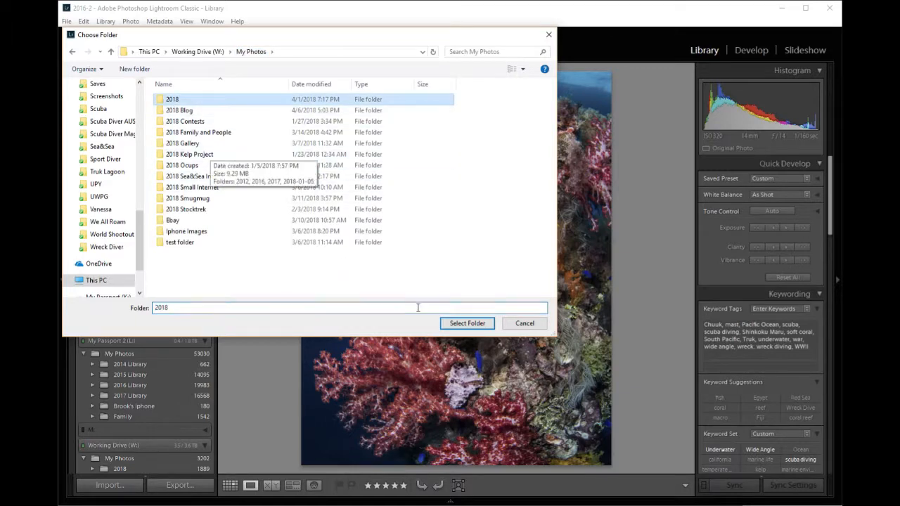
{"action": "left_click", "coordinate": [467, 322]}
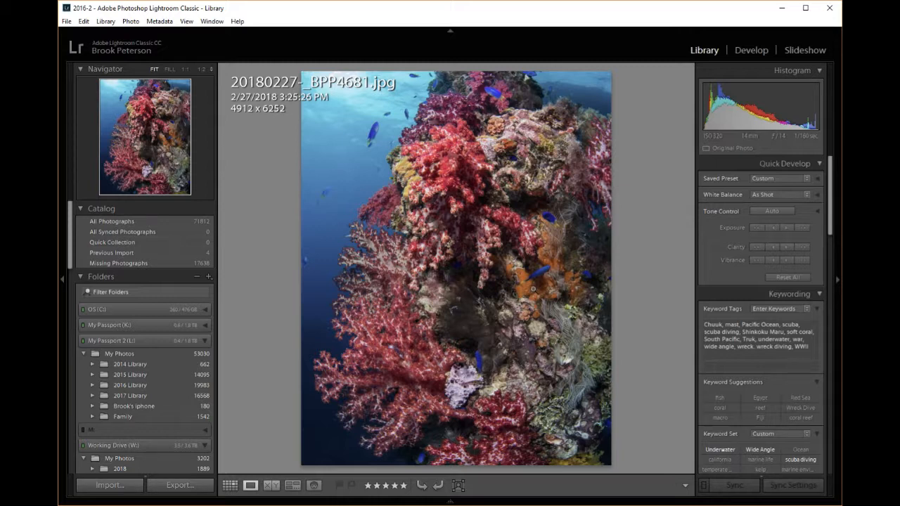
{"action": "mouse_move", "coordinate": [629, 199]}
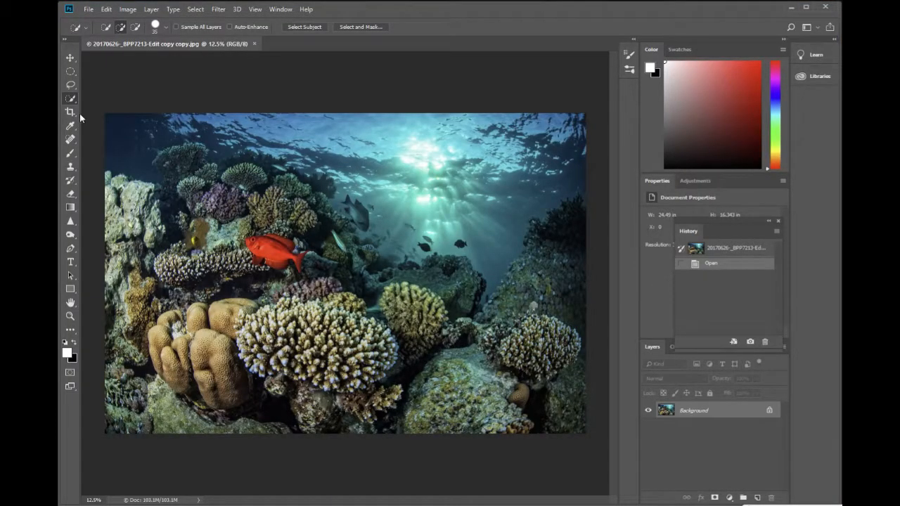
Step: Activate the Crop tool on the reef photo and show the crop ratio preset list
{"action": "left_click", "coordinate": [71, 112]}
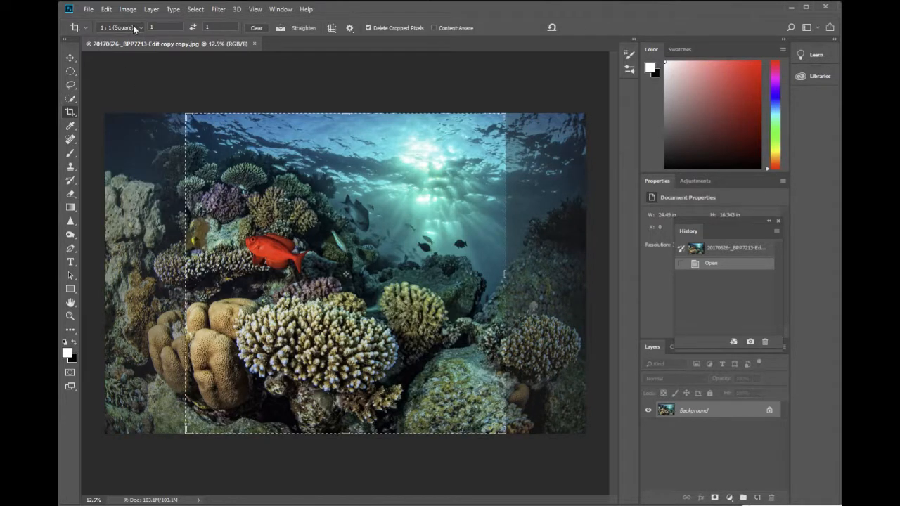
{"action": "left_click", "coordinate": [119, 29]}
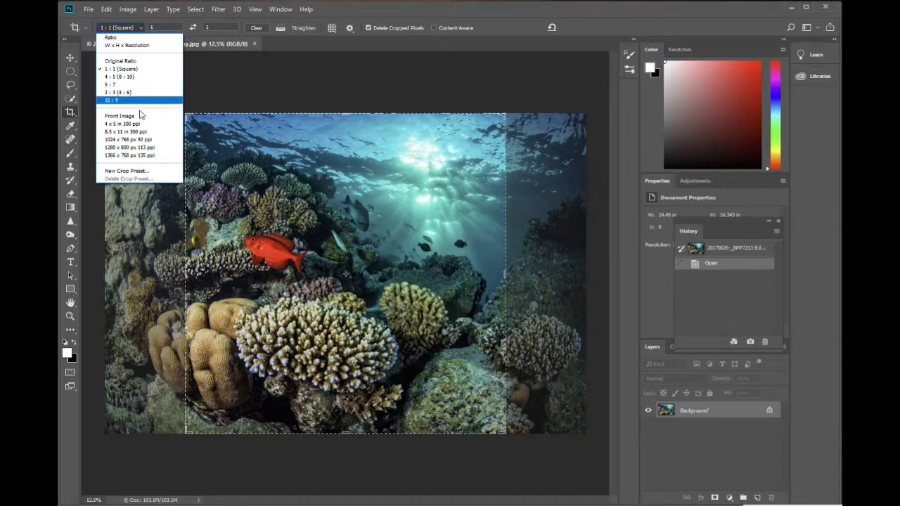
{"action": "mouse_move", "coordinate": [129, 147]}
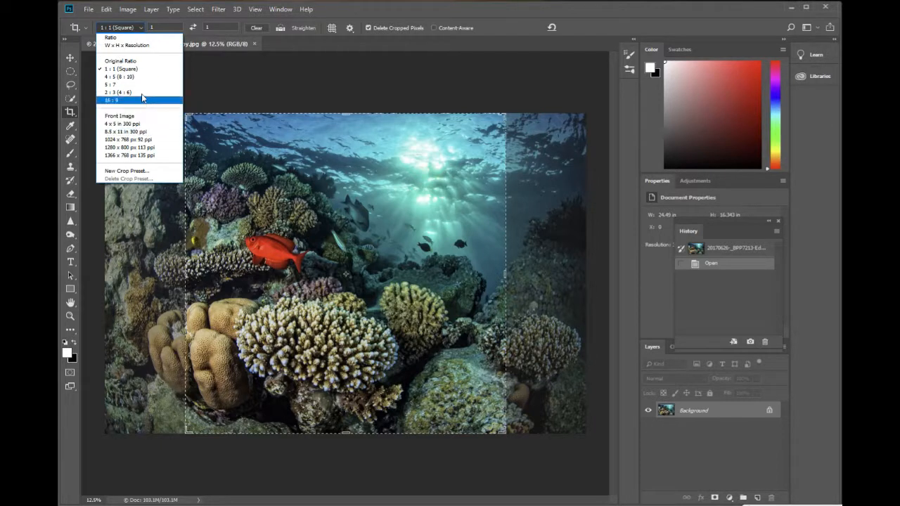
{"action": "mouse_move", "coordinate": [144, 172]}
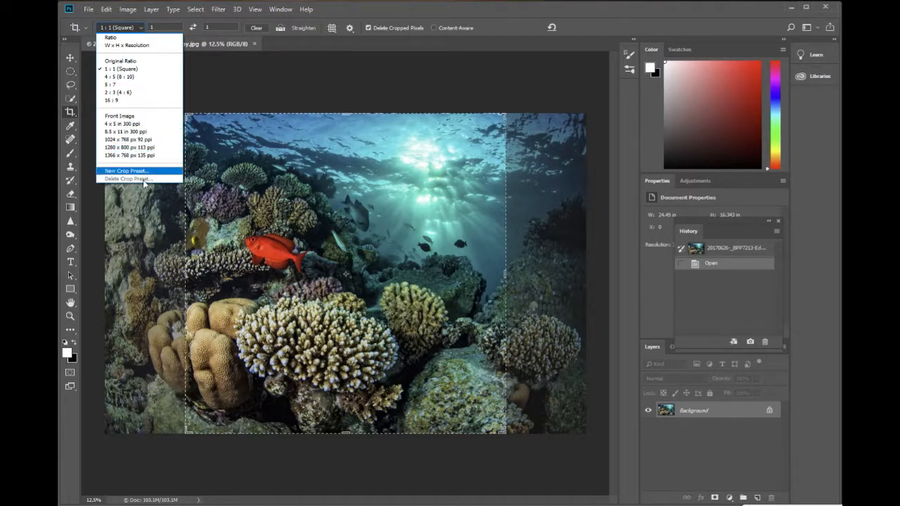
Step: Save a new crop preset named 11x14 and frame the reef photo at 14 by 11
{"action": "left_click", "coordinate": [127, 172]}
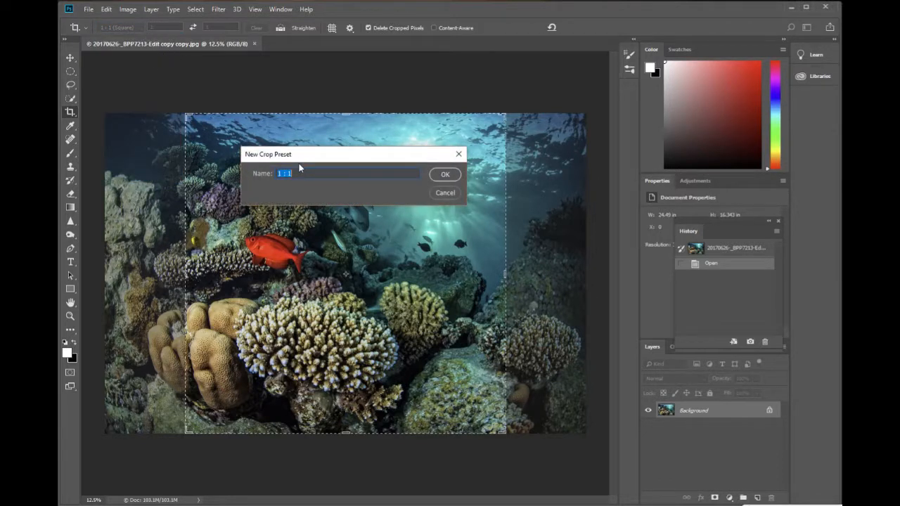
{"action": "type", "text": "1"}
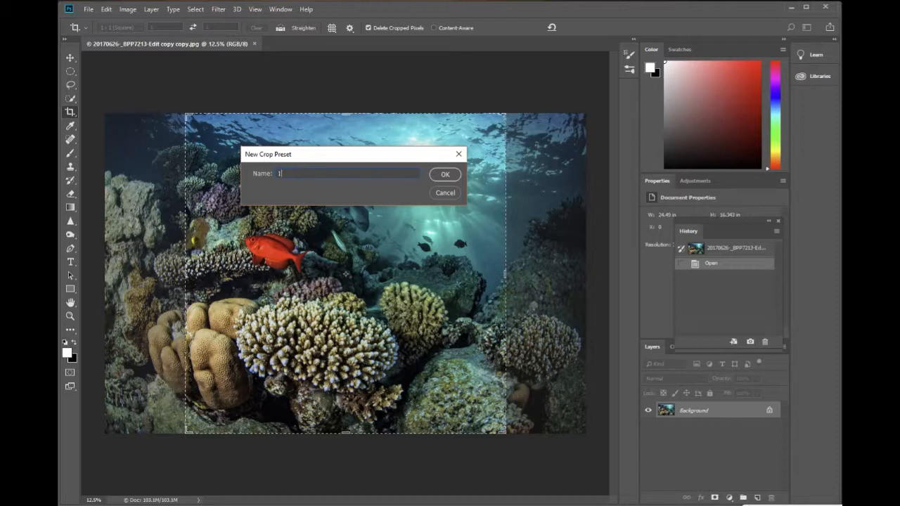
{"action": "type", "text": "11x14"}
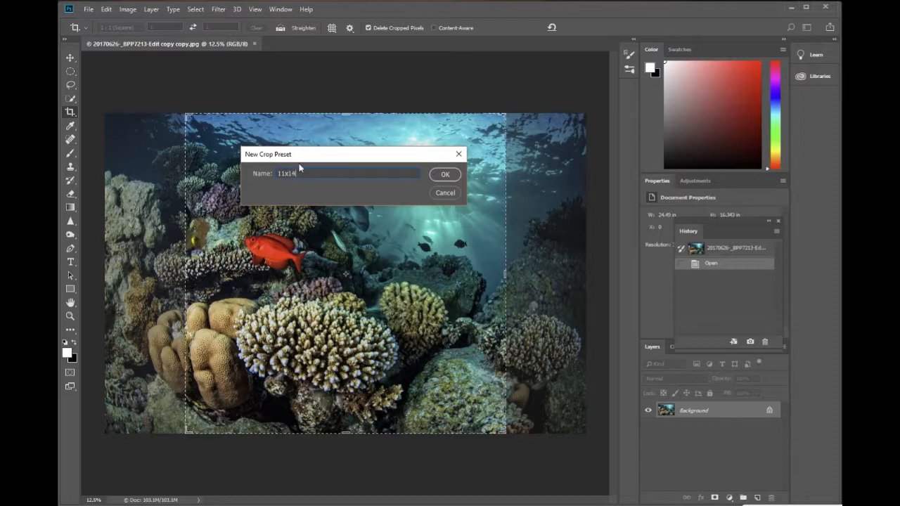
{"action": "left_click", "coordinate": [444, 174]}
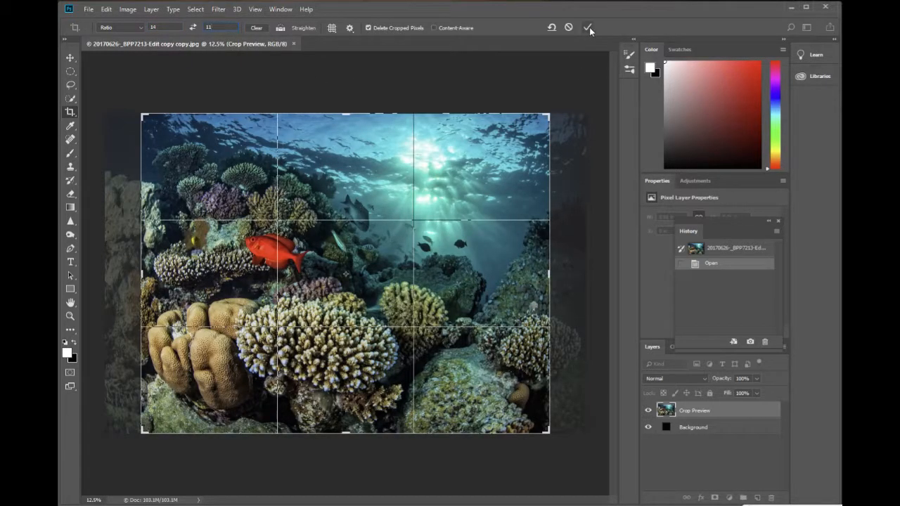
Step: Commit the 14 by 11 crop, trimming the red fish reef photo
{"action": "left_click", "coordinate": [587, 28]}
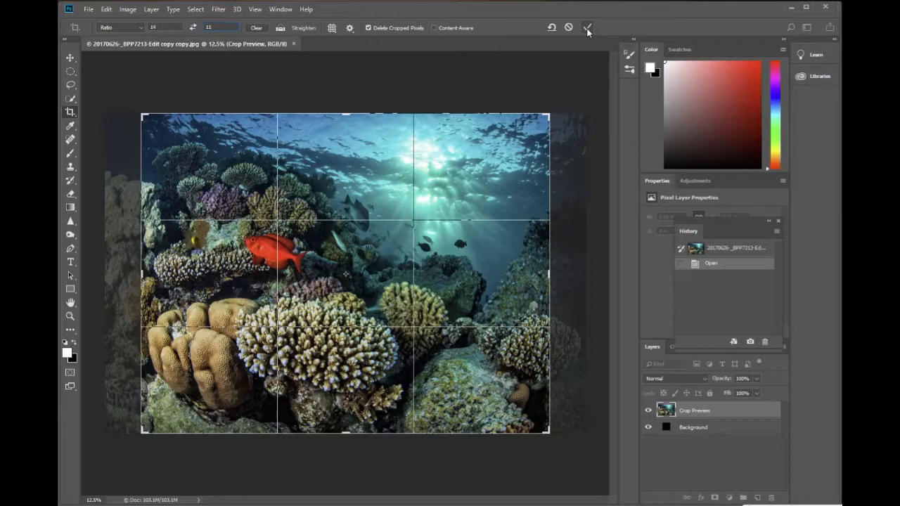
{"action": "left_click", "coordinate": [588, 28]}
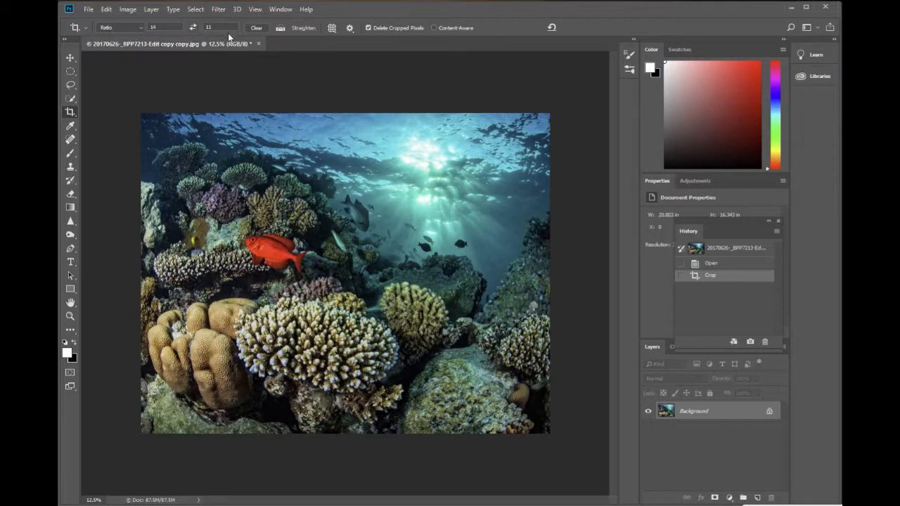
{"action": "mouse_move", "coordinate": [357, 86]}
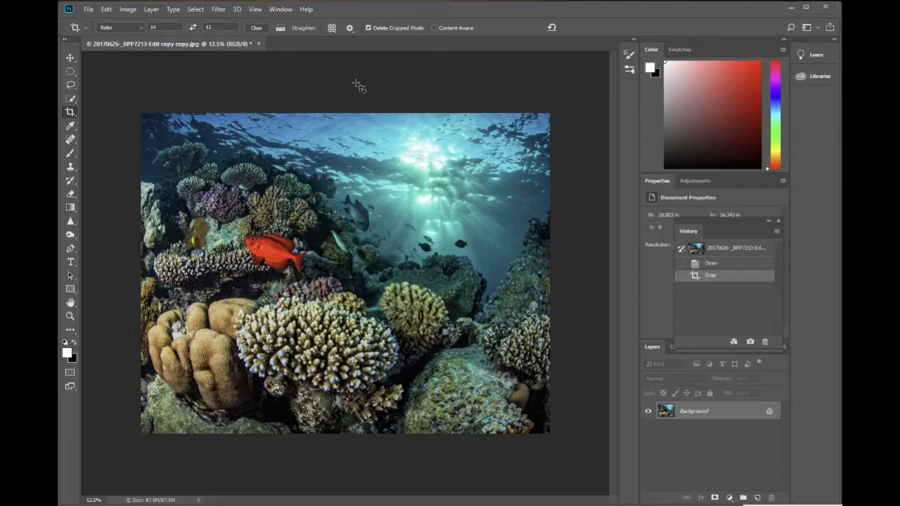
{"action": "mouse_move", "coordinate": [144, 63]}
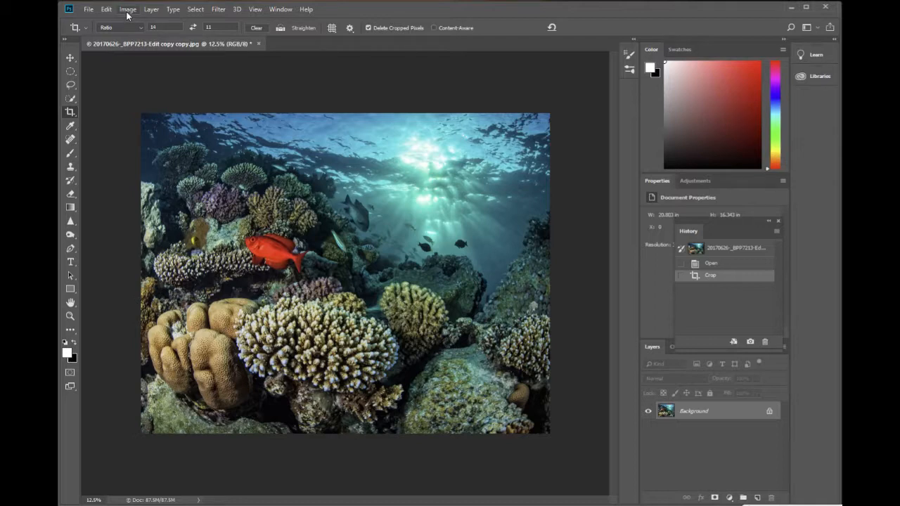
Step: Resize the reef photo via Image Size to 14 inches wide at 320 pixels per inch
{"action": "left_click", "coordinate": [126, 8]}
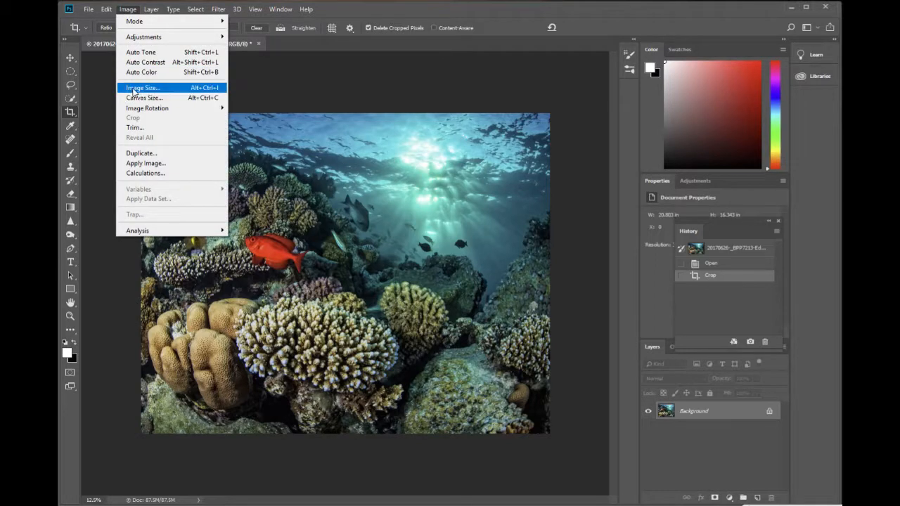
{"action": "left_click", "coordinate": [143, 87]}
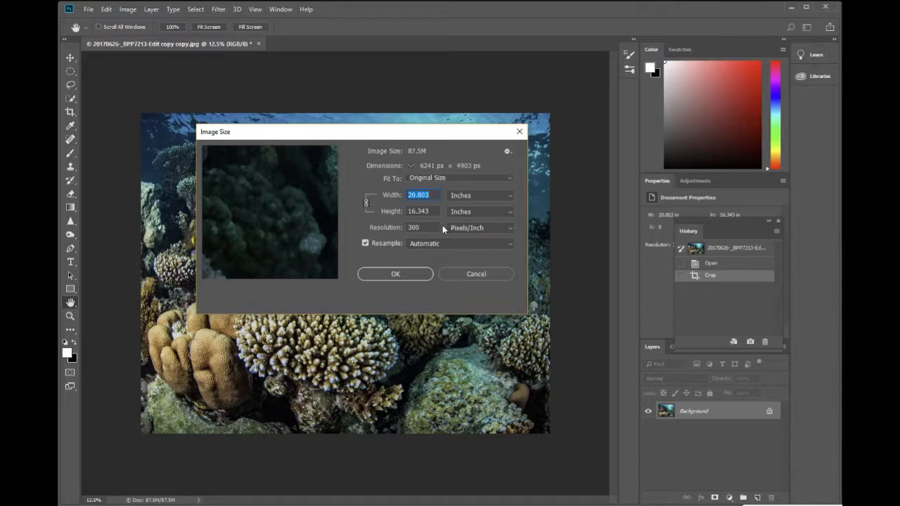
{"action": "mouse_move", "coordinate": [434, 195]}
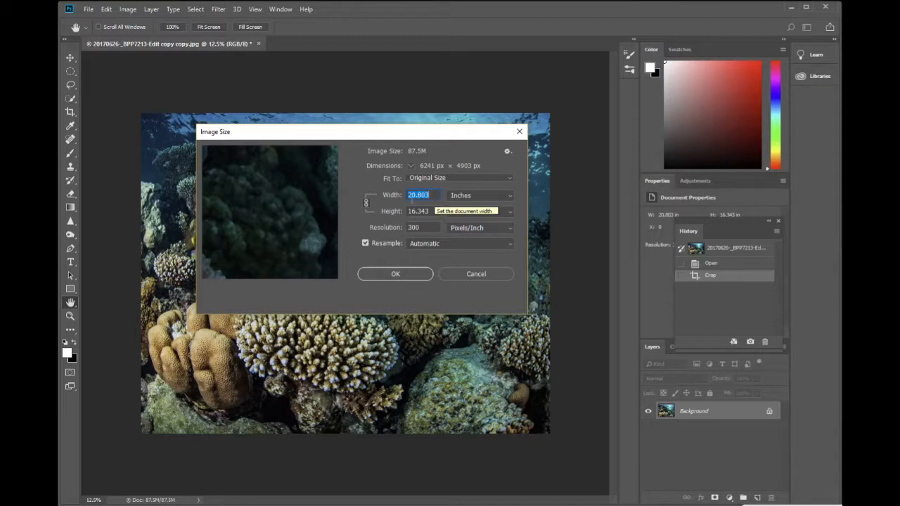
{"action": "type", "text": "14"}
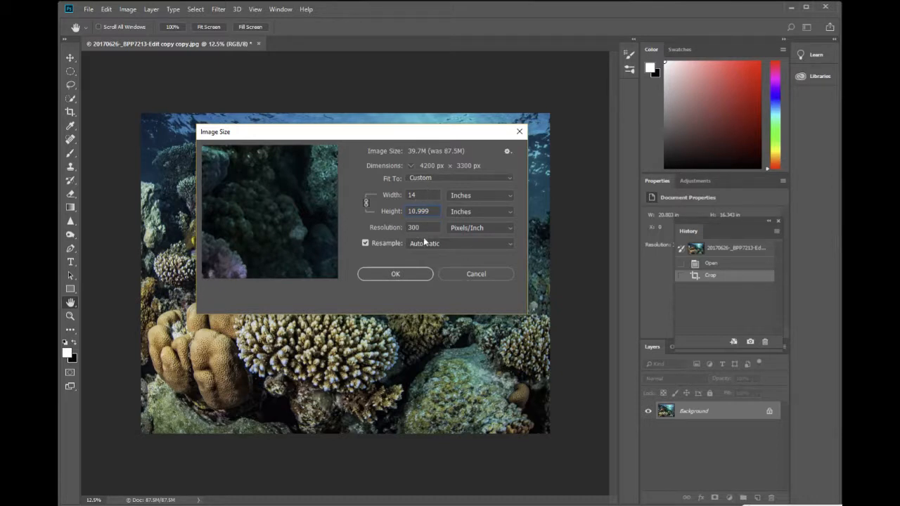
{"action": "left_click", "coordinate": [419, 227]}
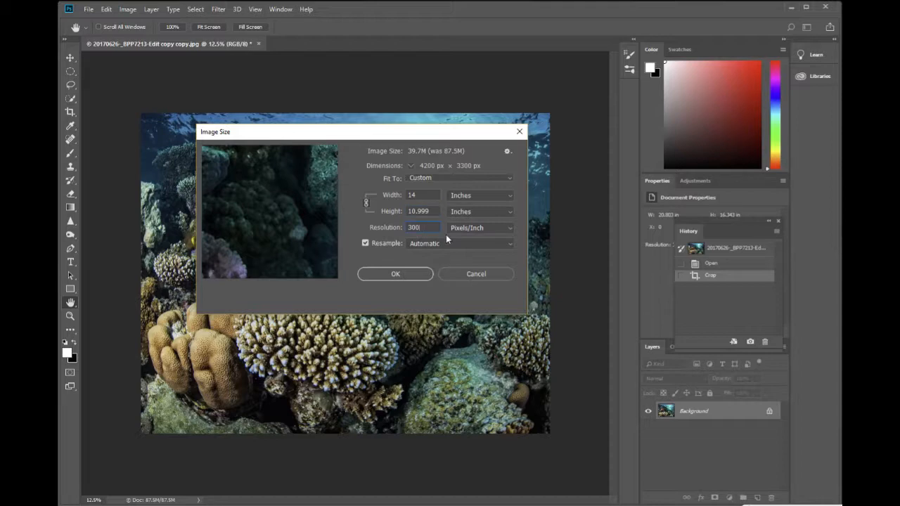
{"action": "type", "text": "320"}
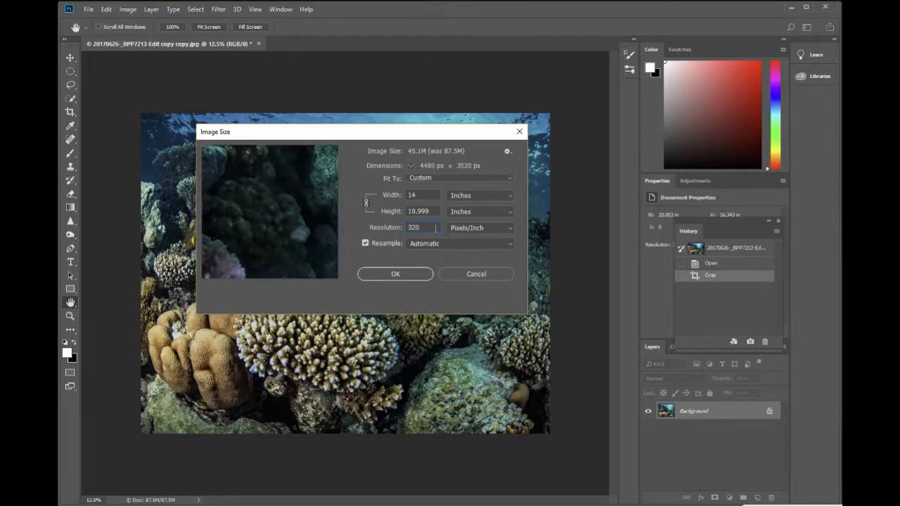
{"action": "left_click", "coordinate": [395, 273]}
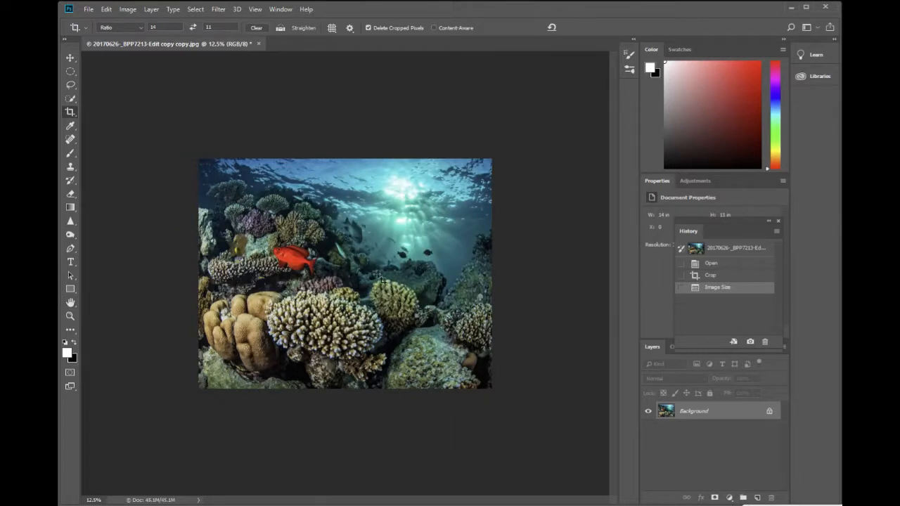
{"action": "mouse_move", "coordinate": [336, 335]}
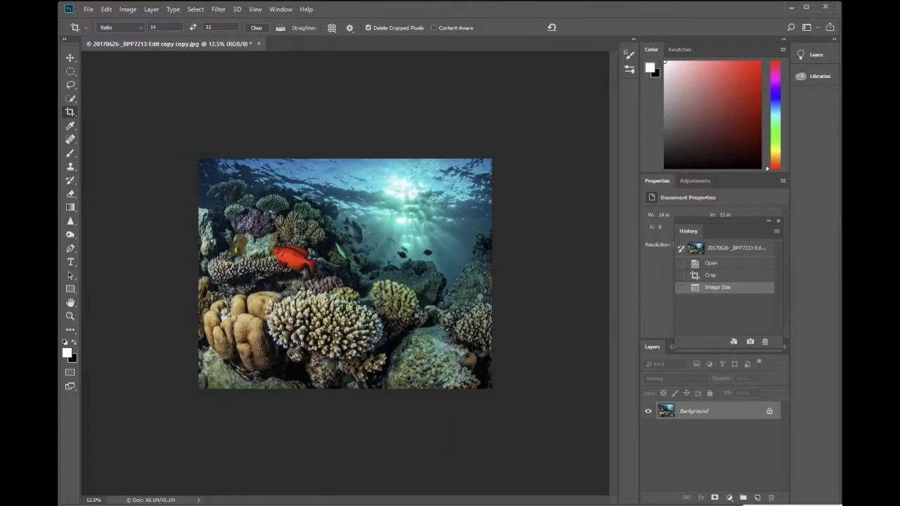
{"action": "mouse_move", "coordinate": [478, 170]}
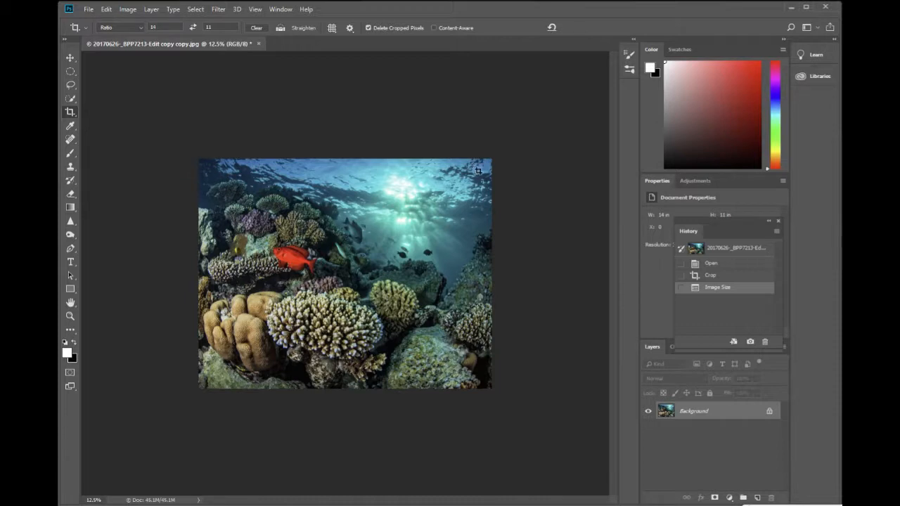
{"action": "mouse_move", "coordinate": [526, 349]}
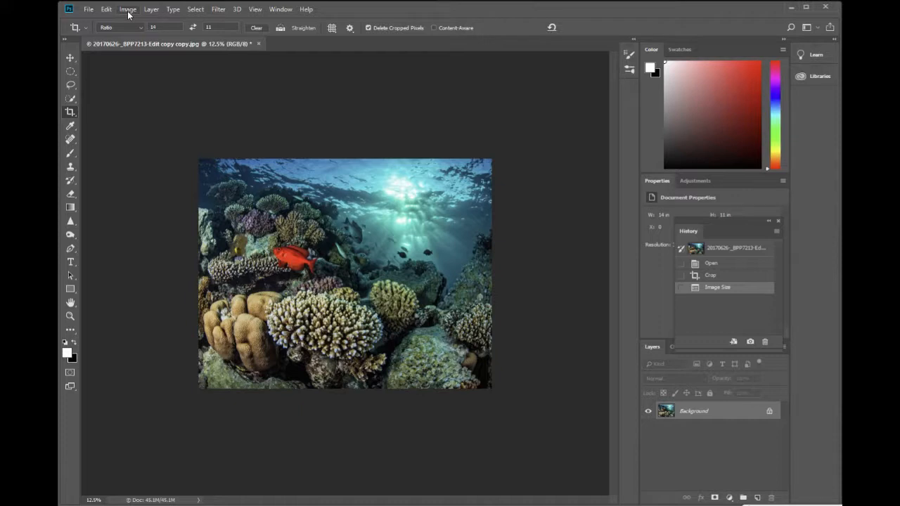
{"action": "mouse_move", "coordinate": [137, 42]}
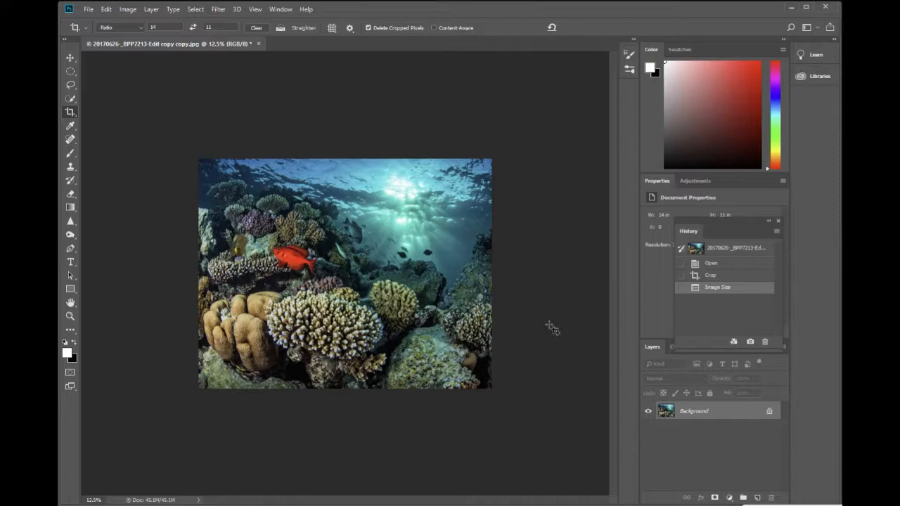
{"action": "mouse_move", "coordinate": [537, 331]}
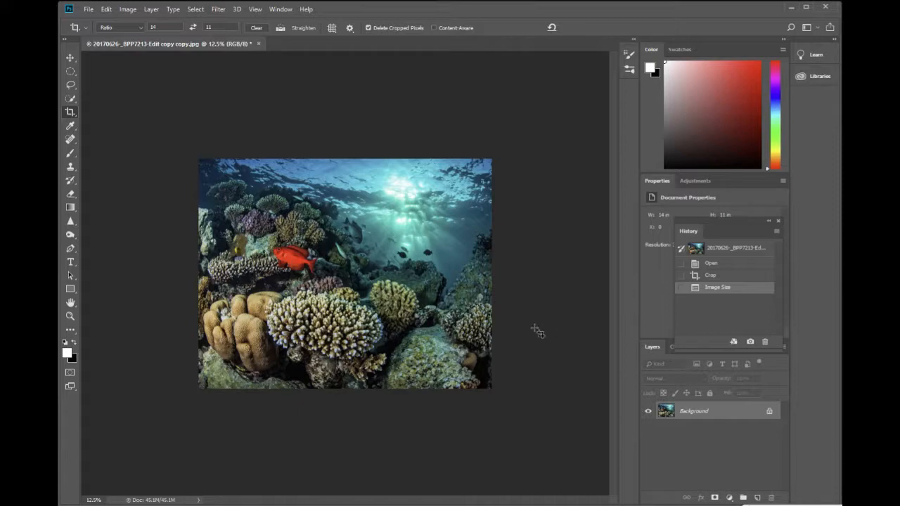